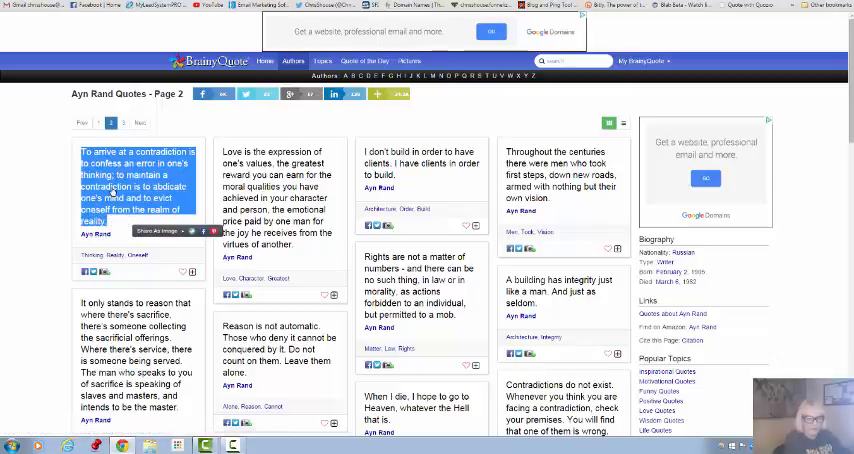
# Paste the Ayn Rand contradiction quote into the quote box, remove the Read more link, and copy the author name.
pyautogui.rightClick(136, 190)
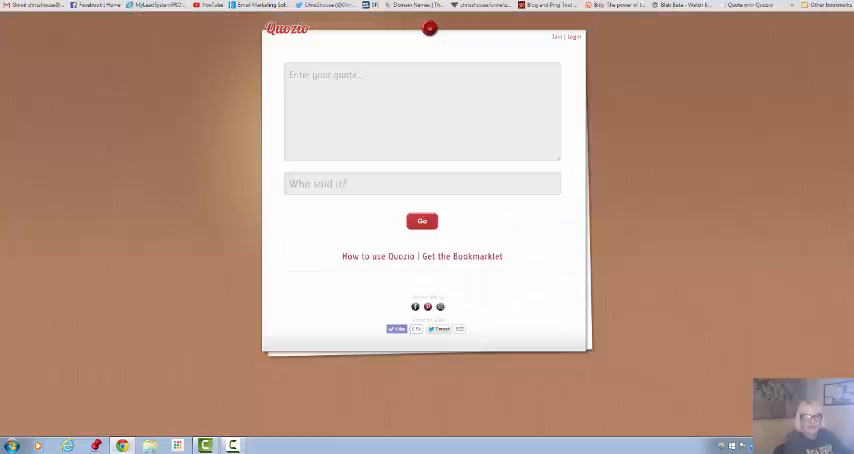
pyautogui.rightClick(422, 110)
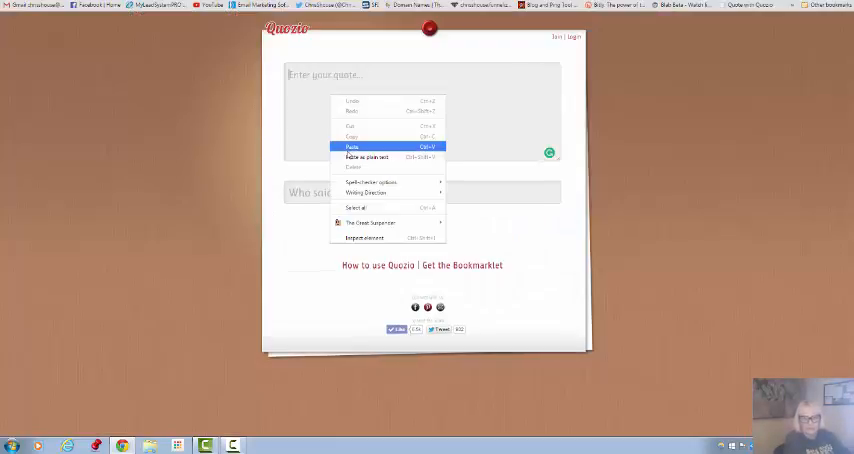
pyautogui.click(352, 148)
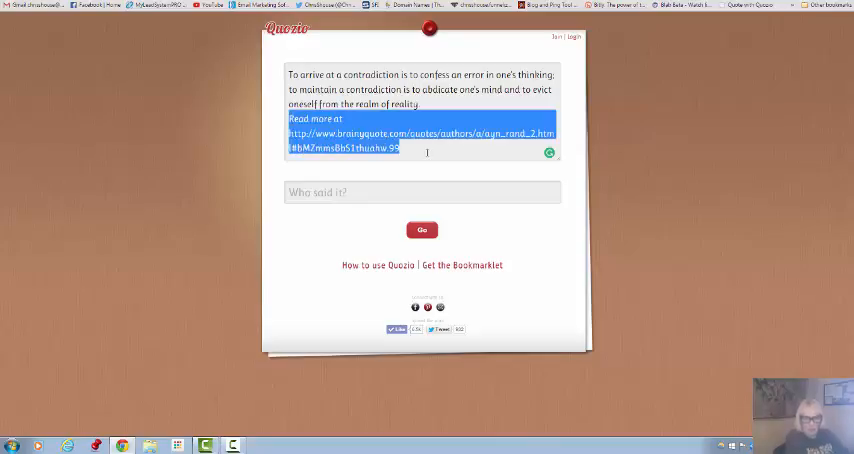
pyautogui.press('Delete')
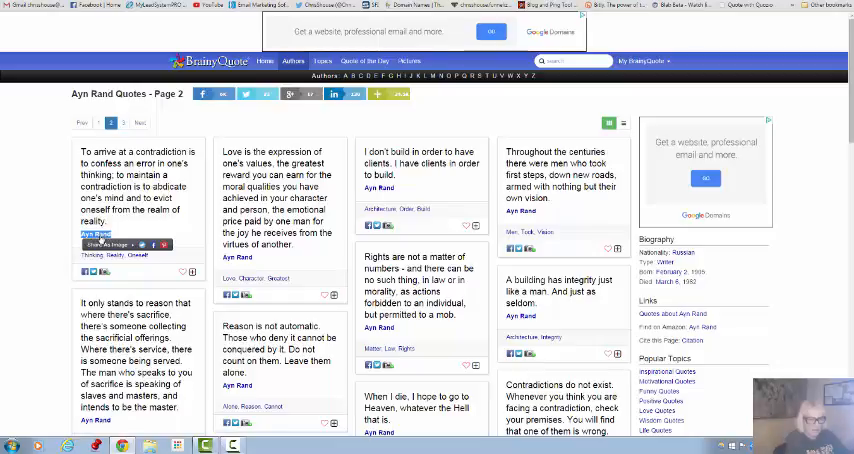
pyautogui.rightClick(96, 240)
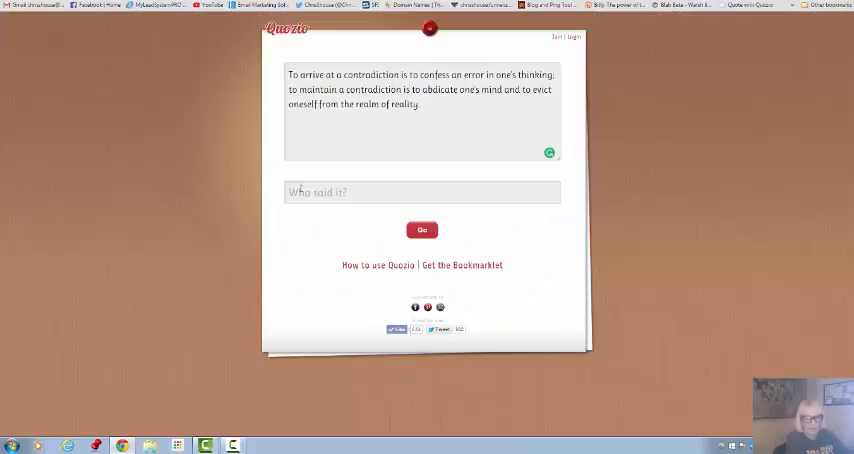
# Paste Ayn Rand into the 'Who said it?' attribution field.
pyautogui.rightClick(320, 192)
pyautogui.write('Ayn Rand')
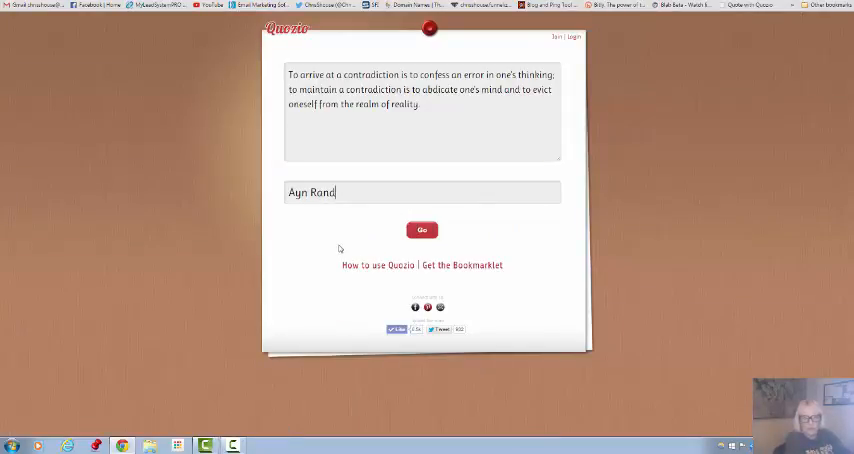
pyautogui.click(420, 230)
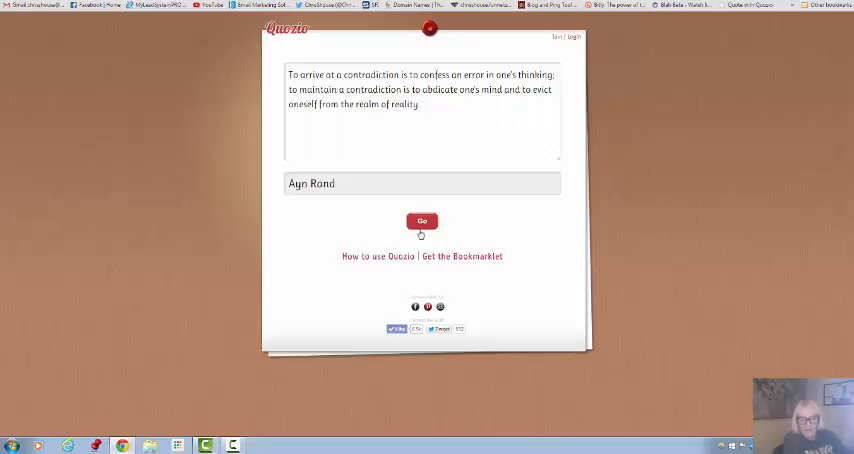
# Generate the styled quote image card credited to Ayn Rand with Go.
pyautogui.click(420, 220)
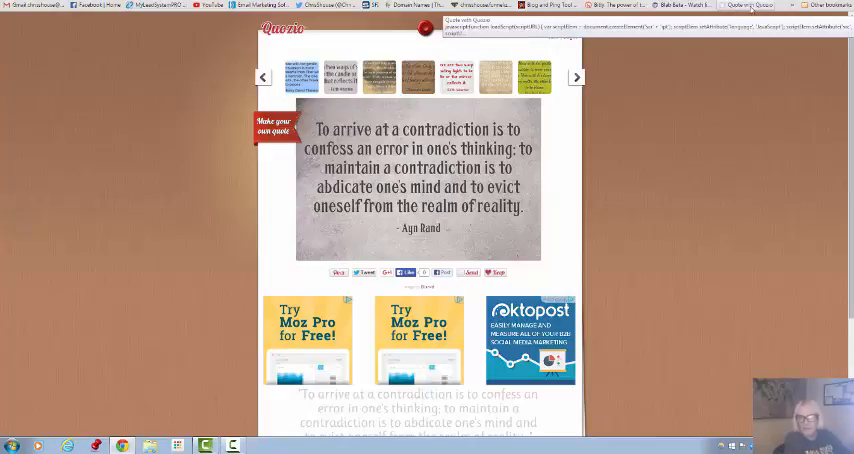
pyautogui.click(280, 124)
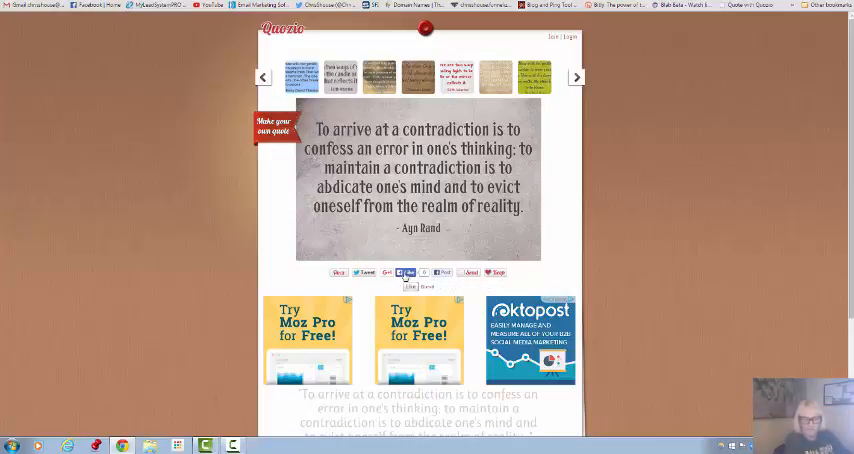
# Share the quote image to Facebook with a comment and fill in the Quozio login credentials.
pyautogui.click(406, 272)
pyautogui.write('Love this!')
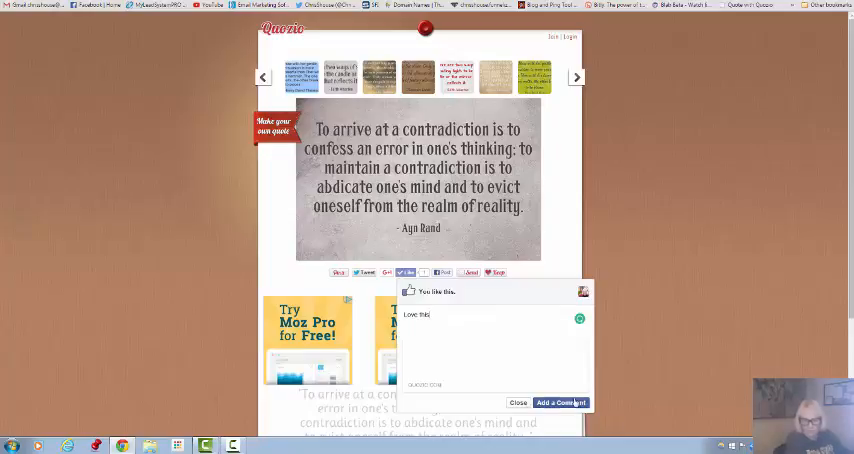
pyautogui.click(518, 402)
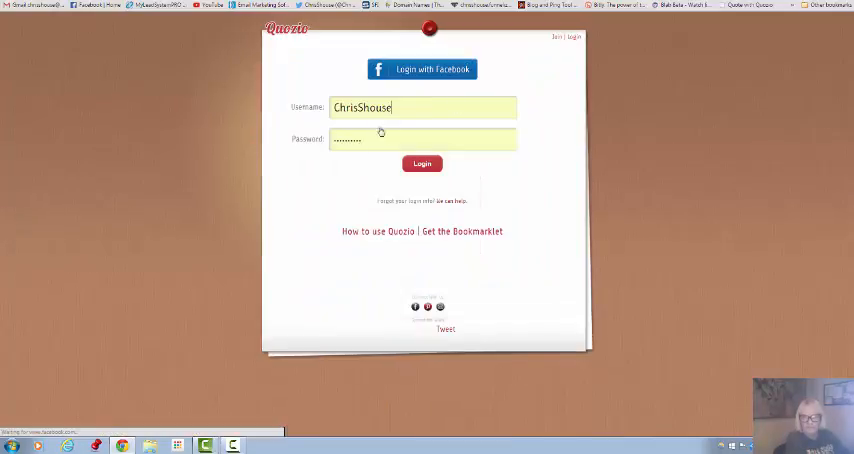
pyautogui.click(420, 164)
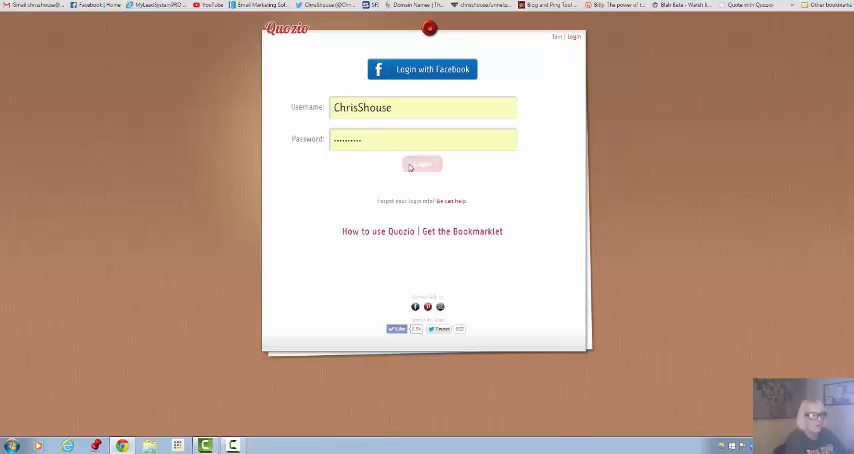
# Log into Quozio to view the quote image, then switch back to the BrainyQuote Ayn Rand page.
pyautogui.click(420, 164)
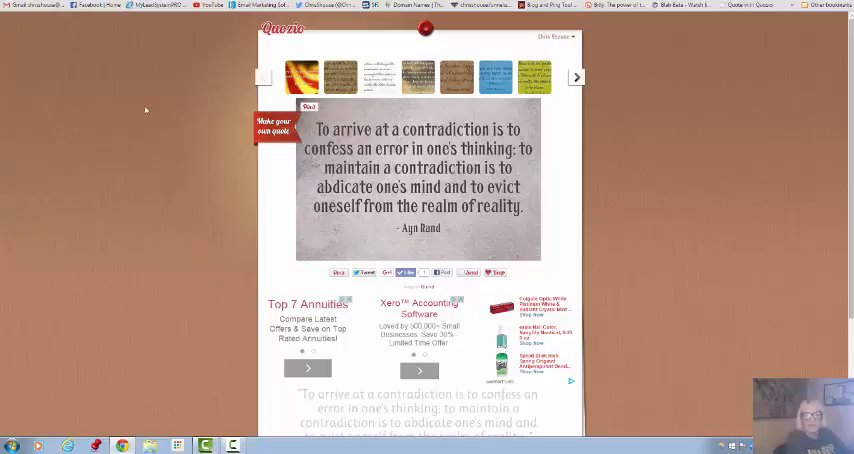
pyautogui.moveTo(156, 162)
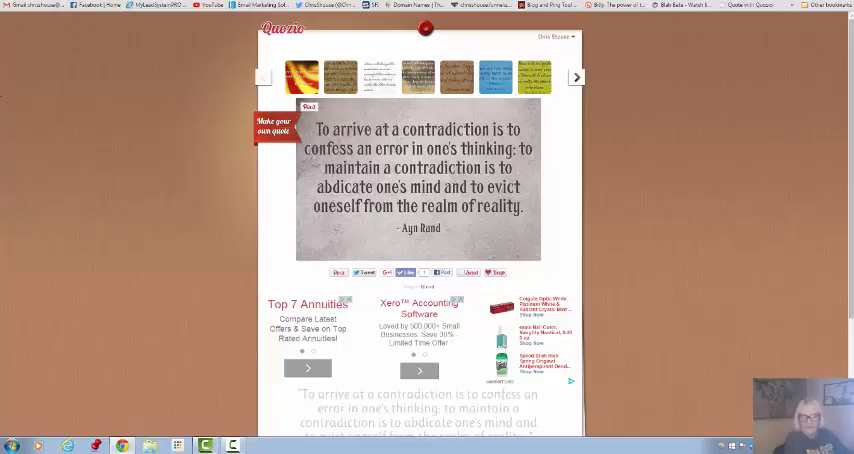
pyautogui.click(552, 36)
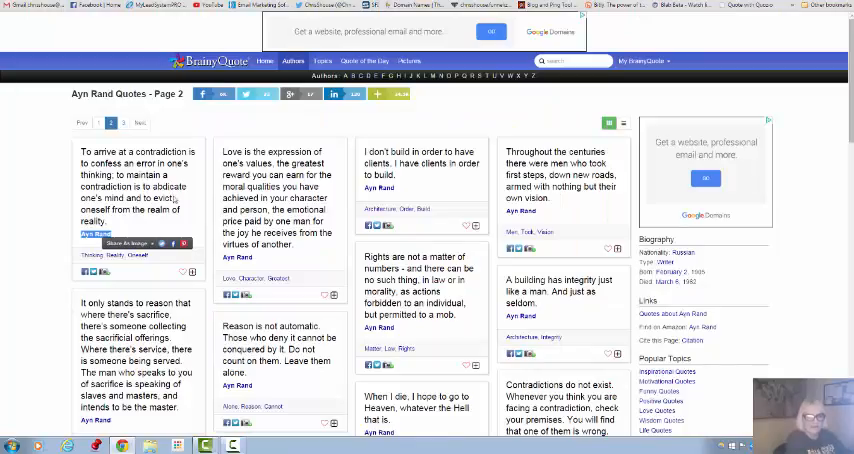
# Choose letter D in the authors alphabet bar and scroll through the D authors list.
pyautogui.click(378, 94)
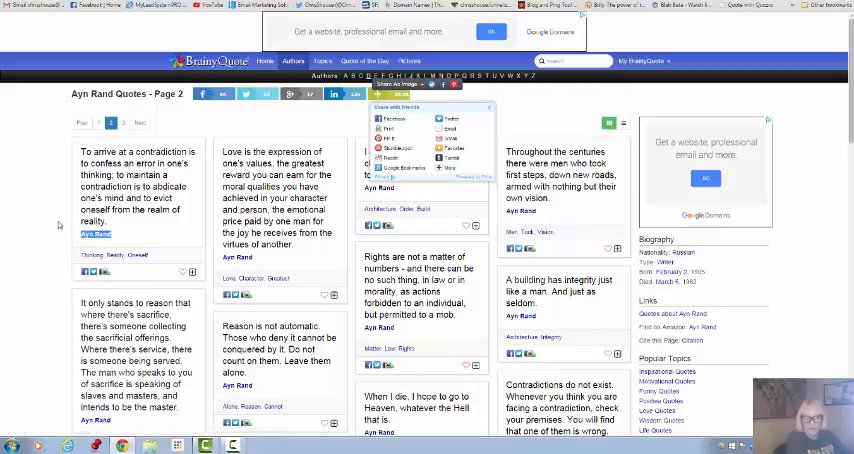
pyautogui.click(356, 76)
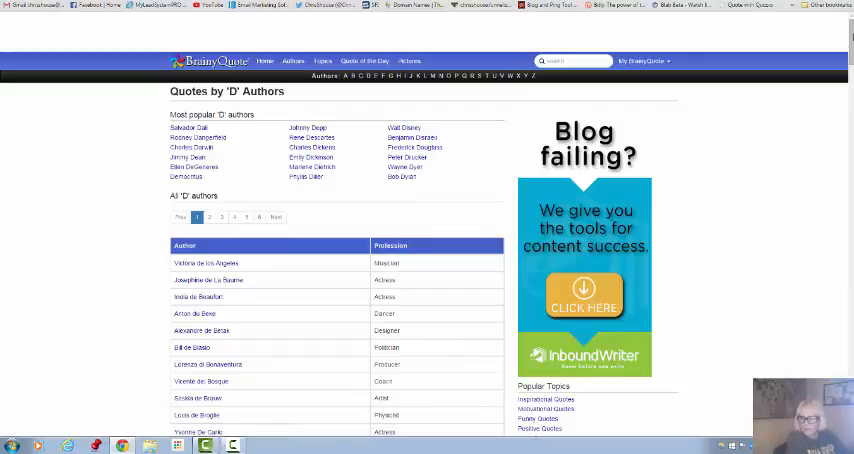
pyautogui.scroll(-3)
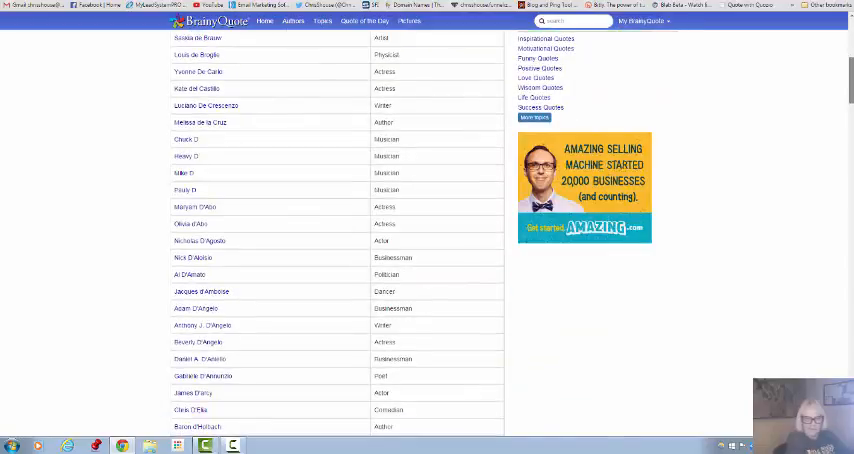
pyautogui.scroll(-3)
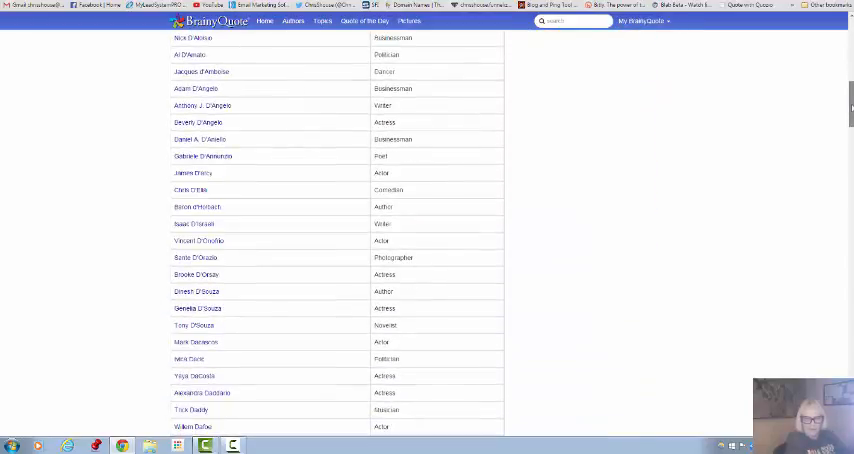